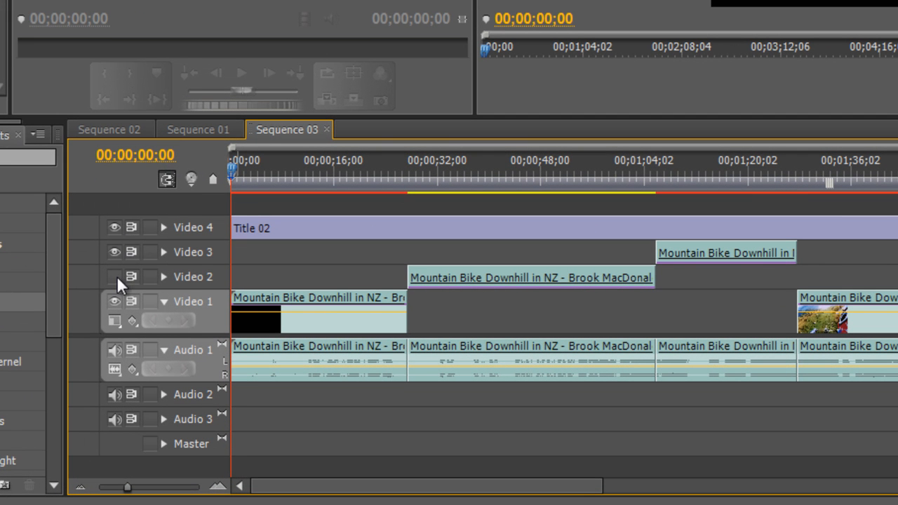
Turn off track output for Video 2, Video 3 and Video 4, leaving only Video 1 visible
{"action": "left_click", "coordinate": [115, 277]}
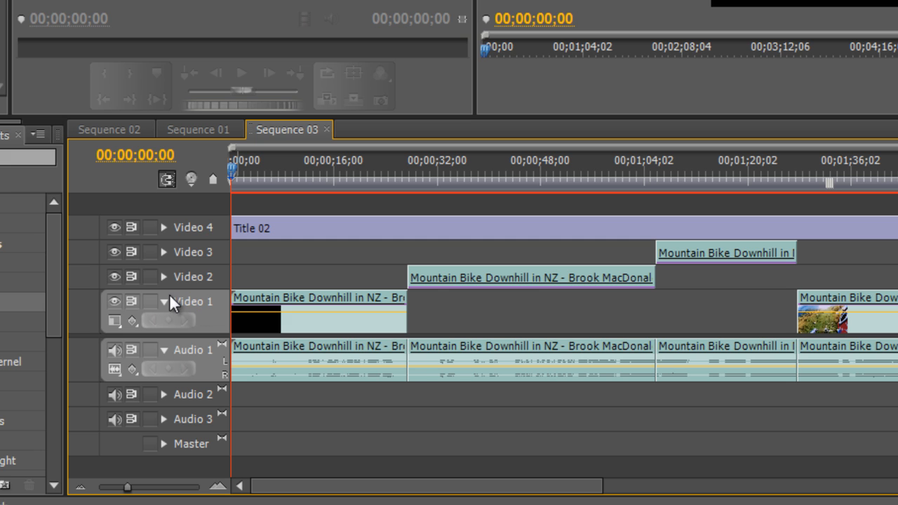
{"action": "left_click", "coordinate": [116, 253]}
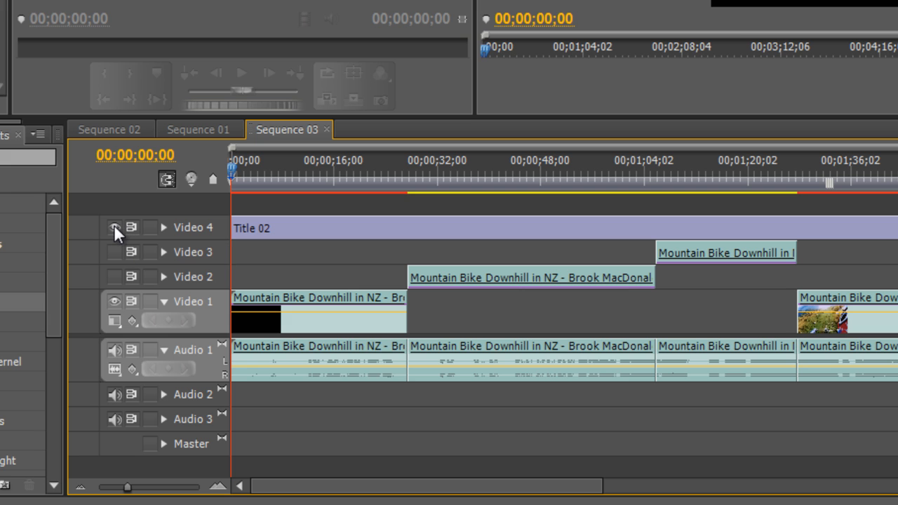
{"action": "left_click", "coordinate": [115, 227]}
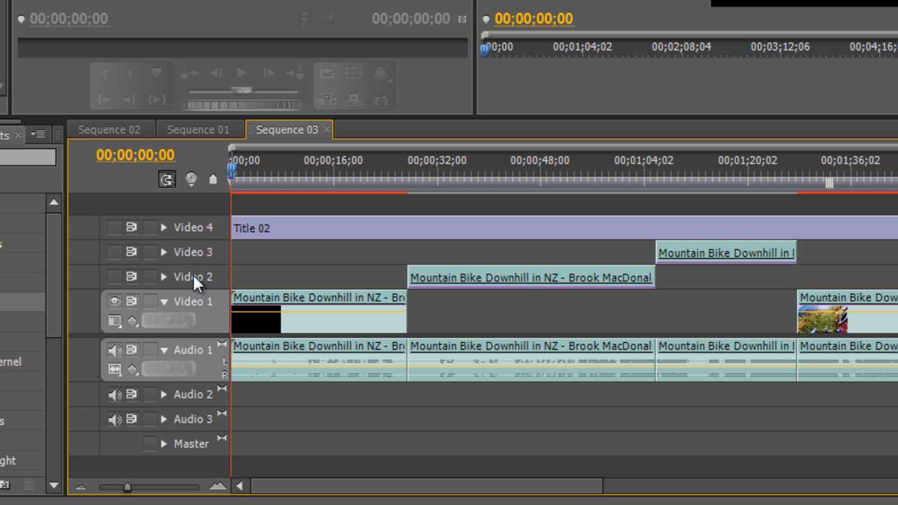
{"action": "mouse_move", "coordinate": [306, 234]}
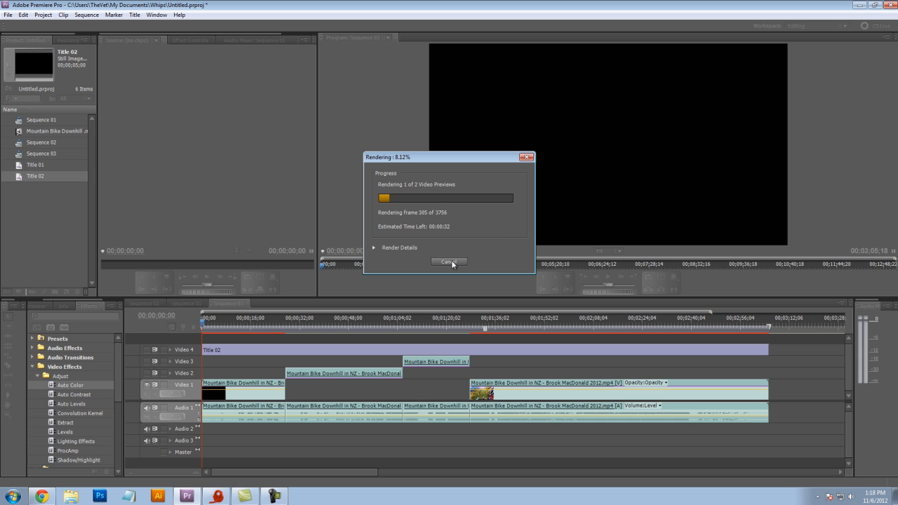
Render the Sequence 03 previews and let the Rendering progress dialog complete
{"action": "left_click", "coordinate": [448, 262]}
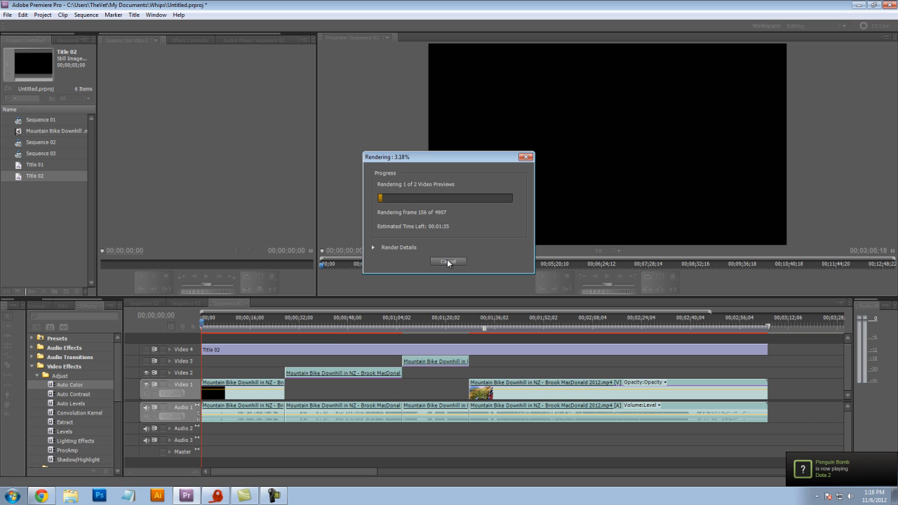
{"action": "left_click", "coordinate": [448, 261]}
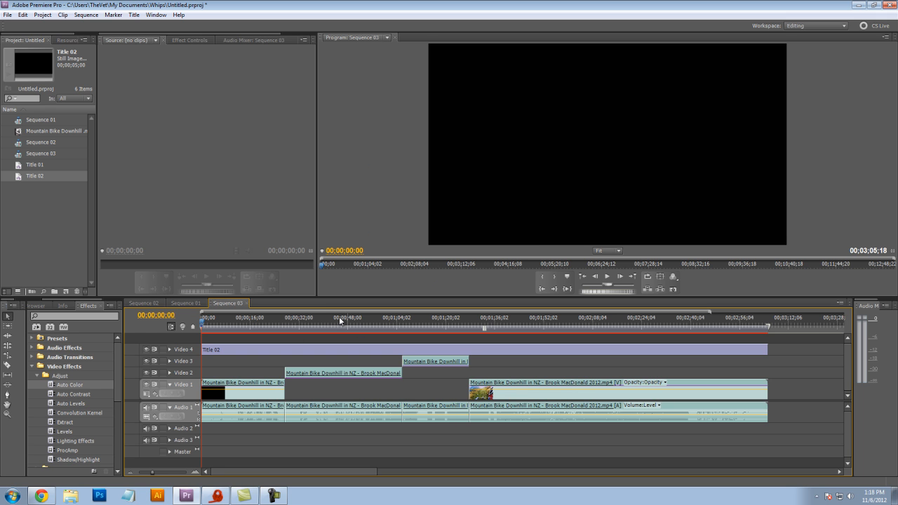
{"action": "mouse_move", "coordinate": [236, 342]}
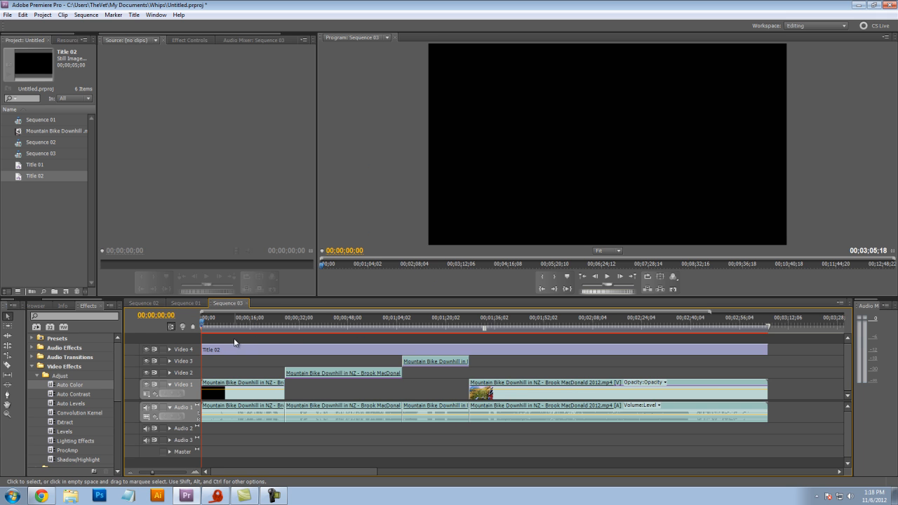
{"action": "mouse_move", "coordinate": [211, 343]}
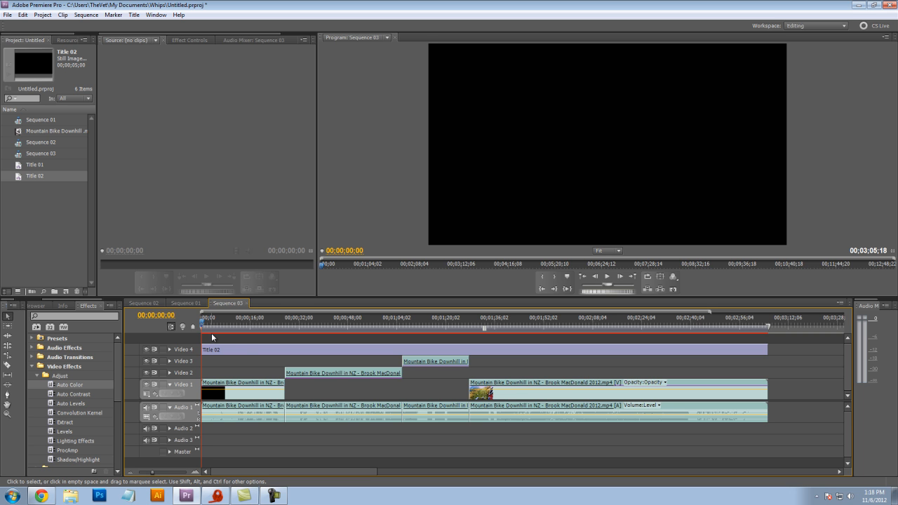
Save the project with Ctrl+S after the render finishes
{"action": "key", "text": "ctrl+s"}
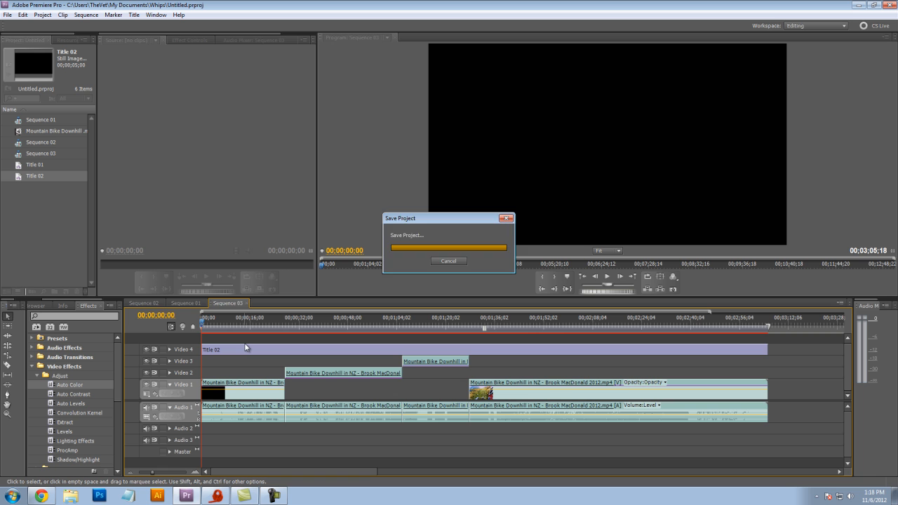